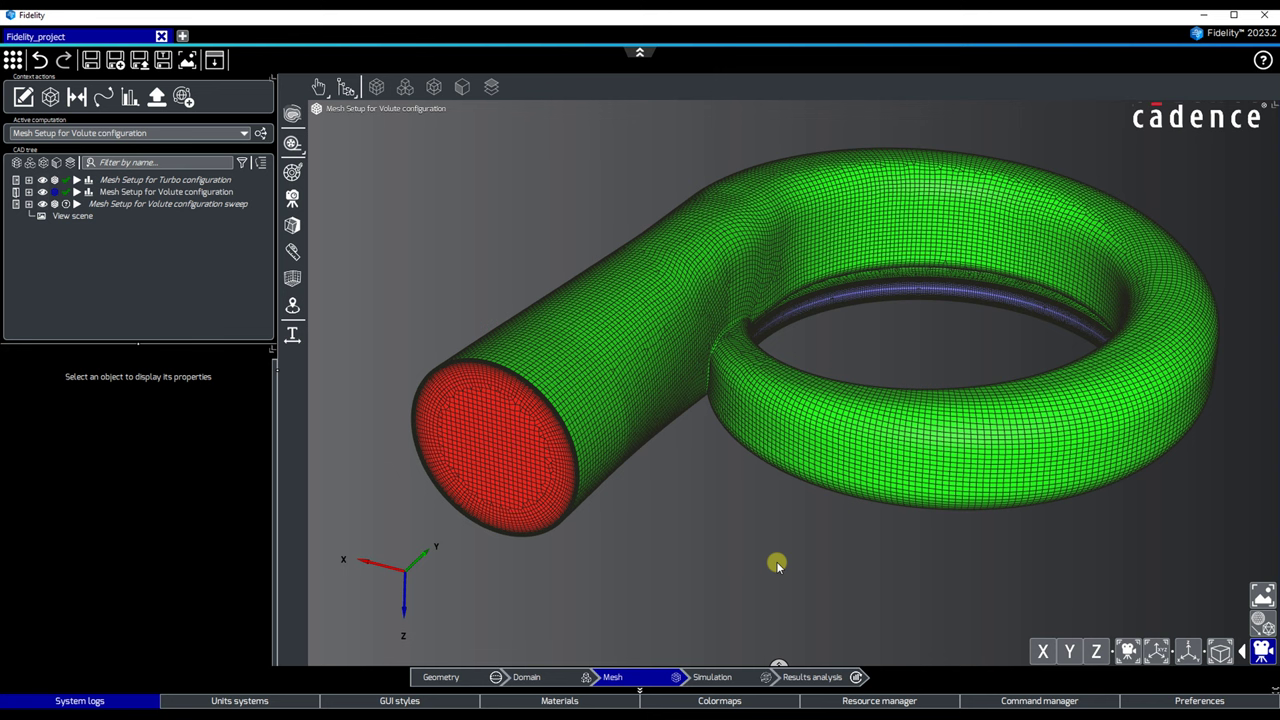
Activate 'Mesh Setup for Volute configuration sweep' from the Active computation list
{"action": "left_click", "coordinate": [244, 133]}
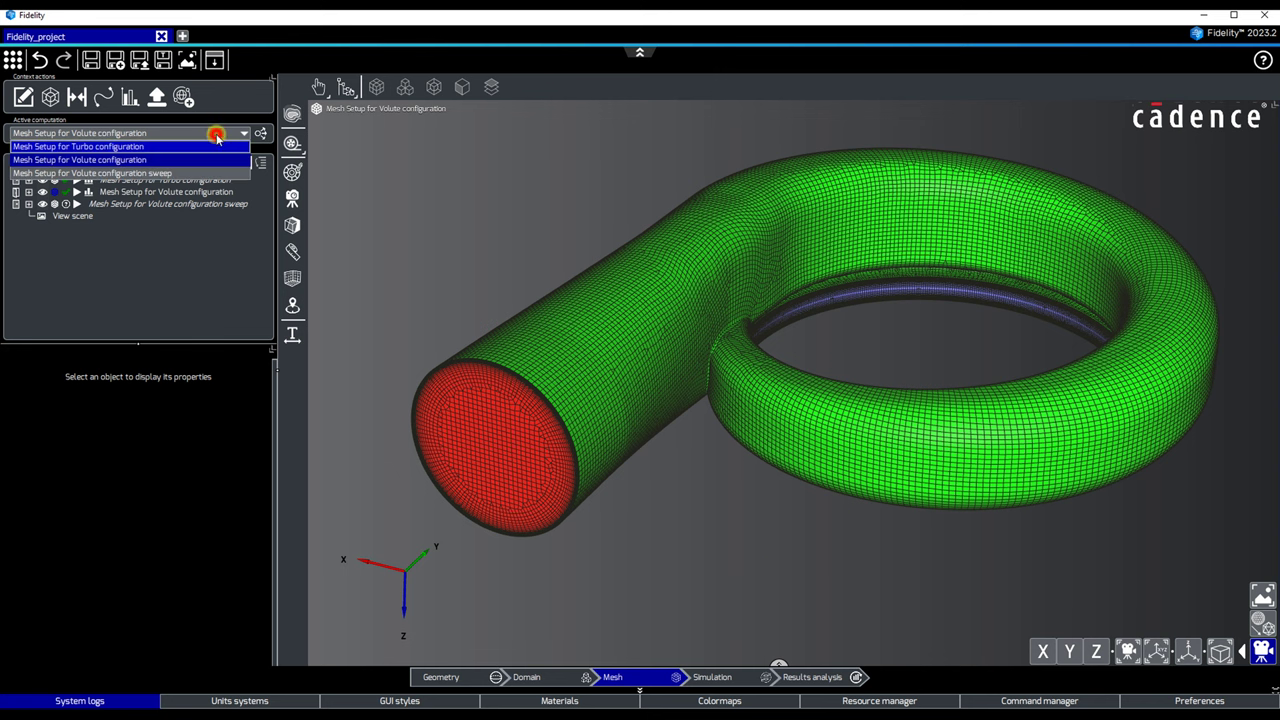
{"action": "left_click", "coordinate": [90, 172]}
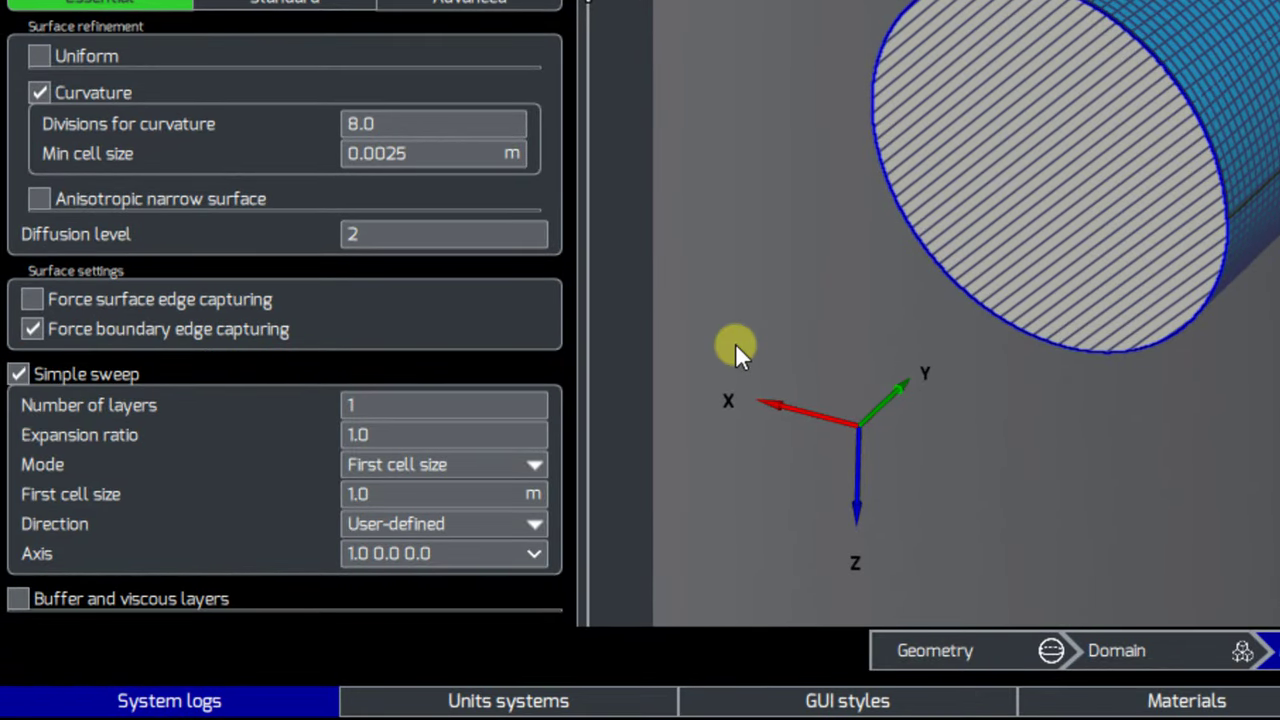
Enter 55 sweep layers and a 1.02 expansion ratio, then check the sizing Mode
{"action": "left_click", "coordinate": [443, 405]}
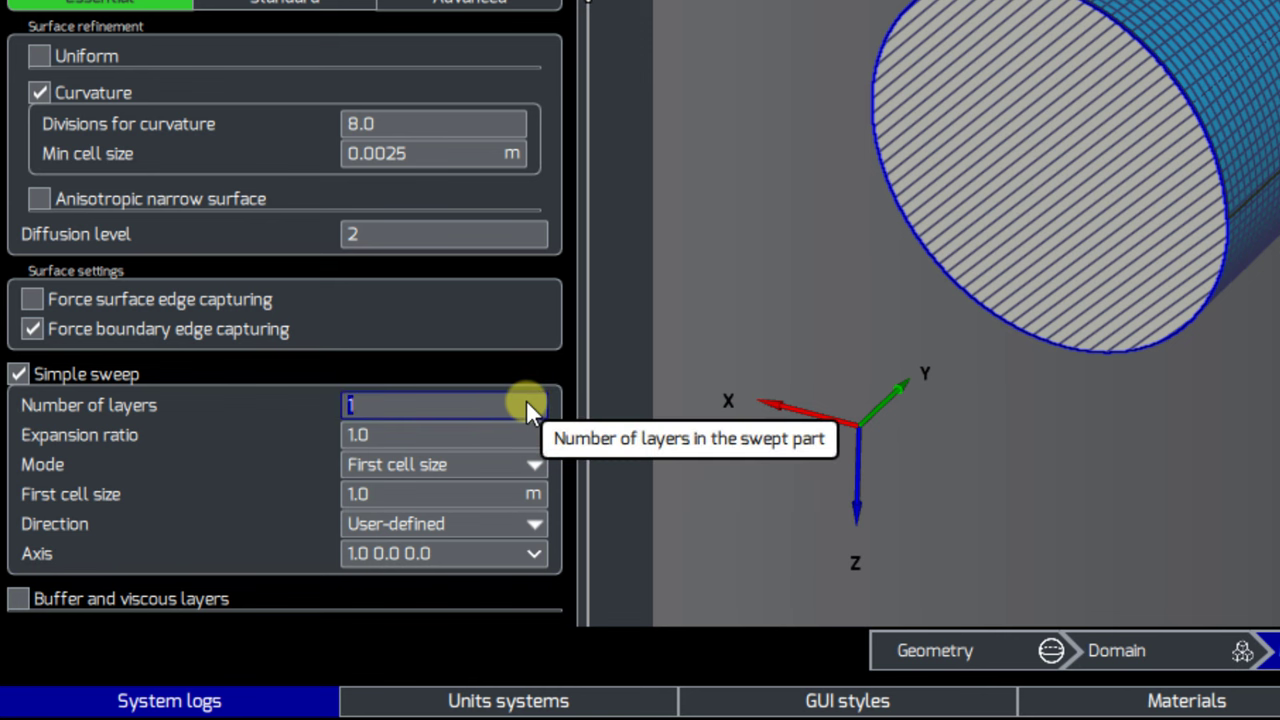
{"action": "type", "text": "55"}
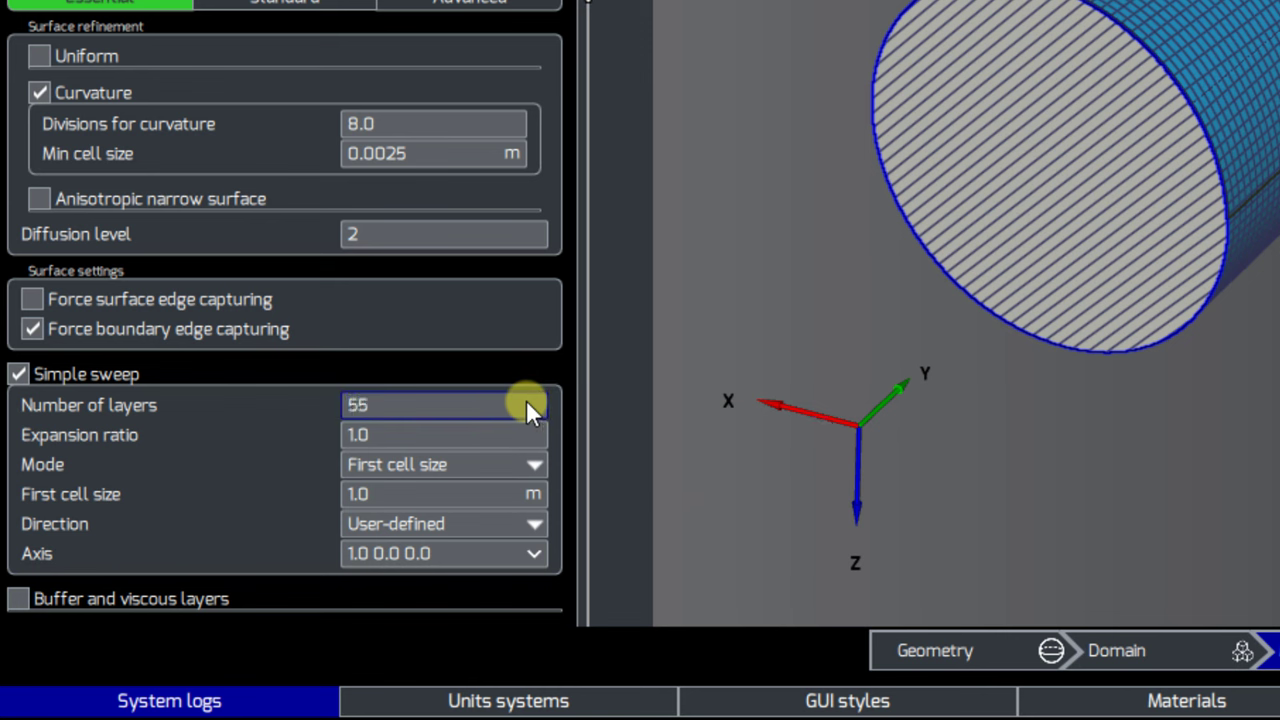
{"action": "left_click", "coordinate": [443, 434]}
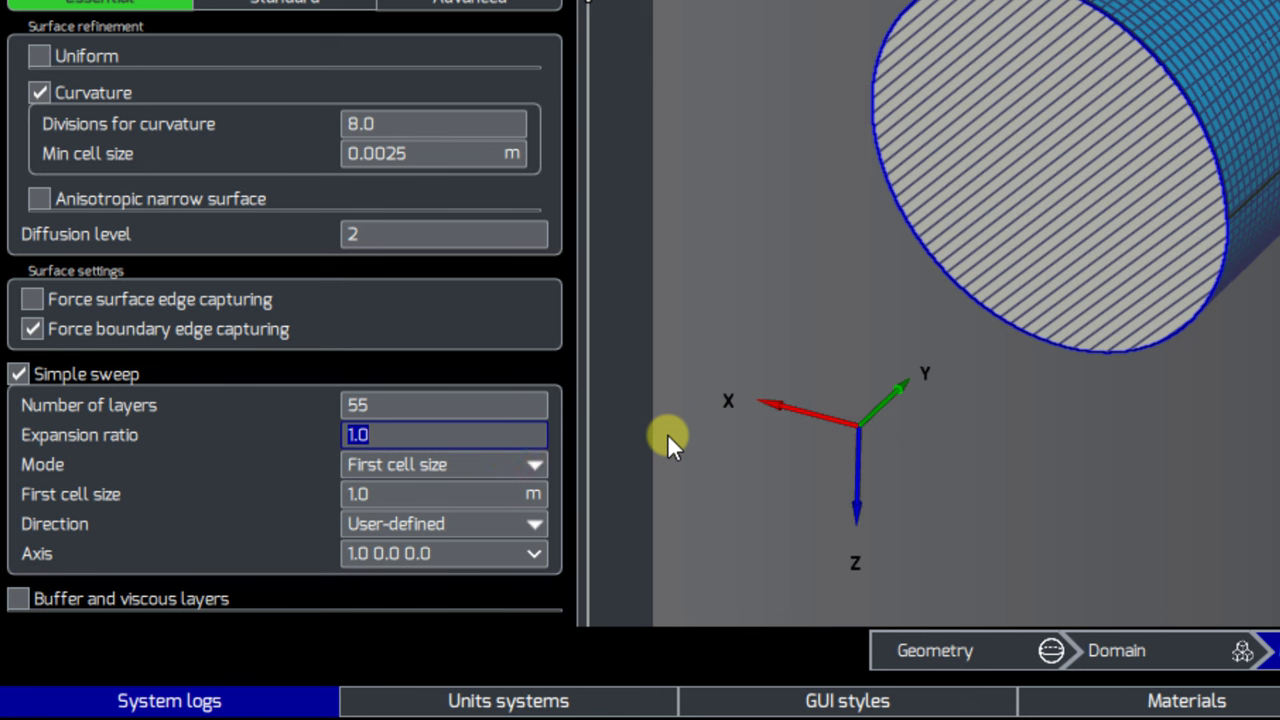
{"action": "type", "text": "1.02"}
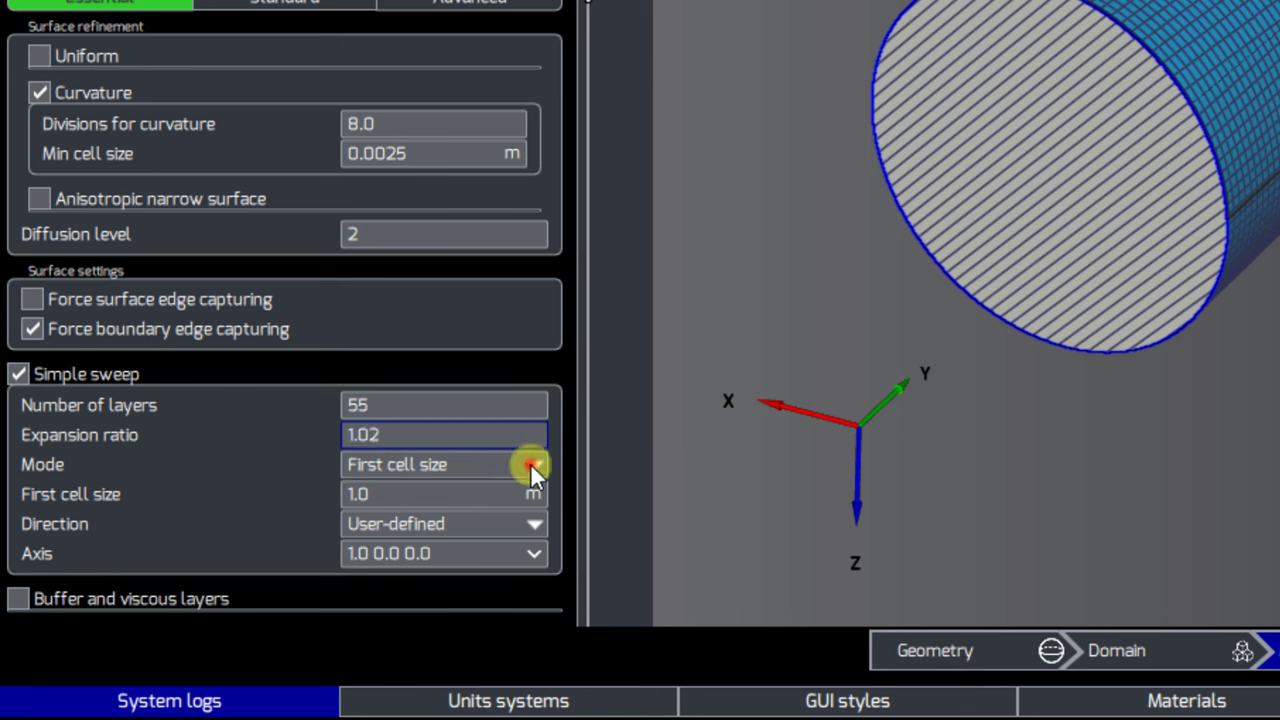
{"action": "left_click", "coordinate": [533, 464]}
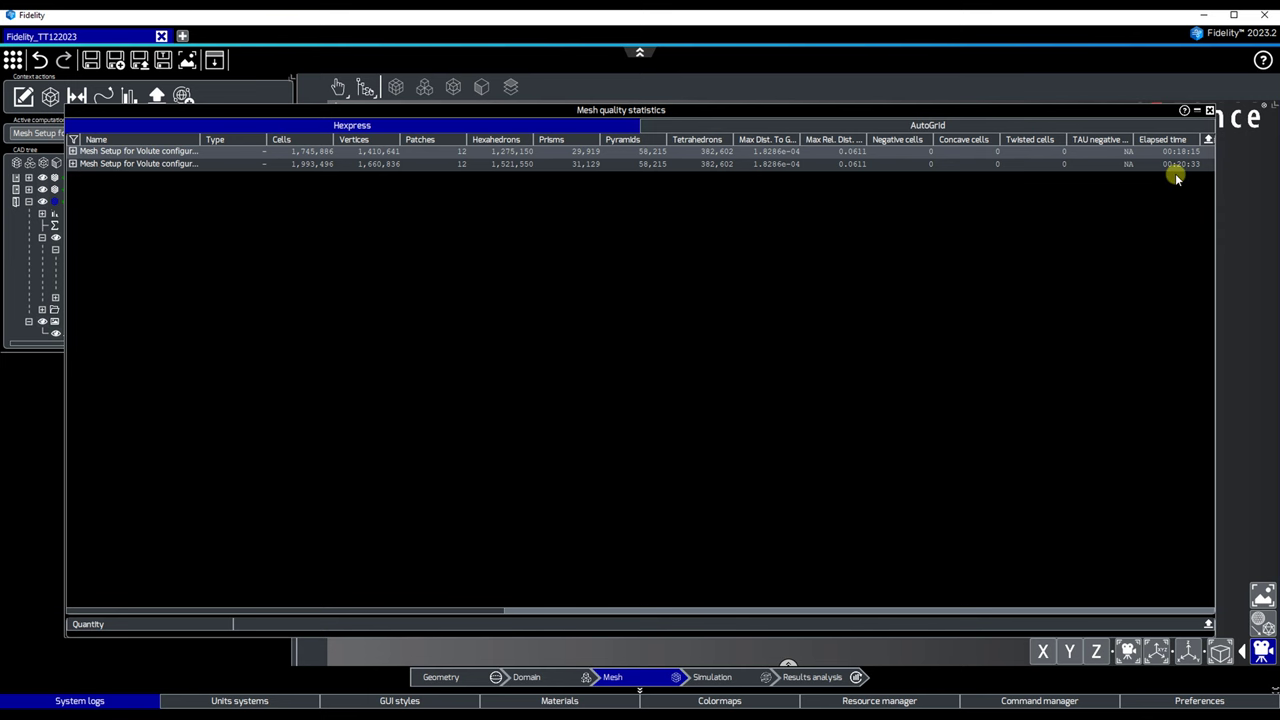
Select the second Volute configuration row to list its skewness, aspect ratio and expansion ratio
{"action": "left_click", "coordinate": [140, 163]}
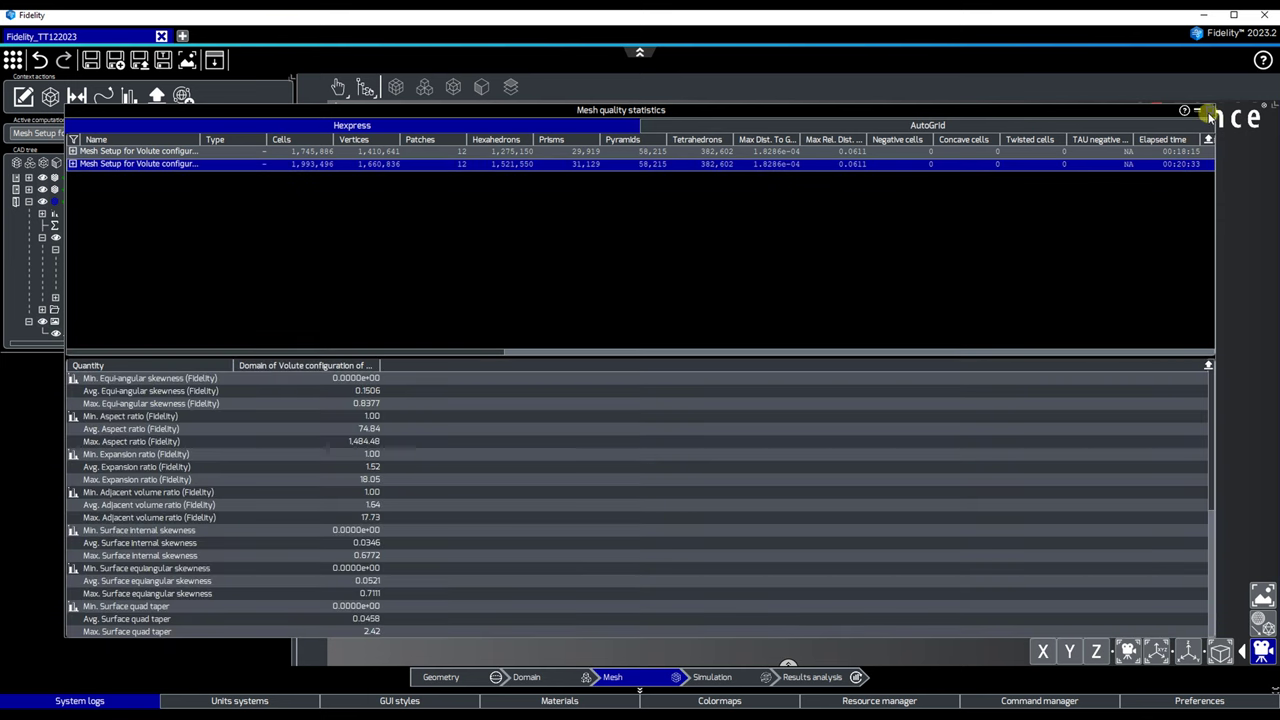